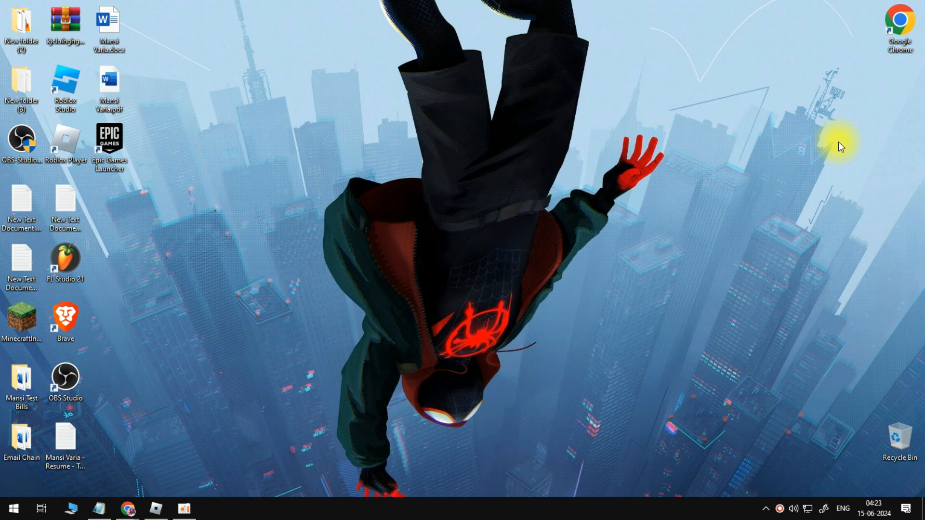
mouse_move(497, 314)
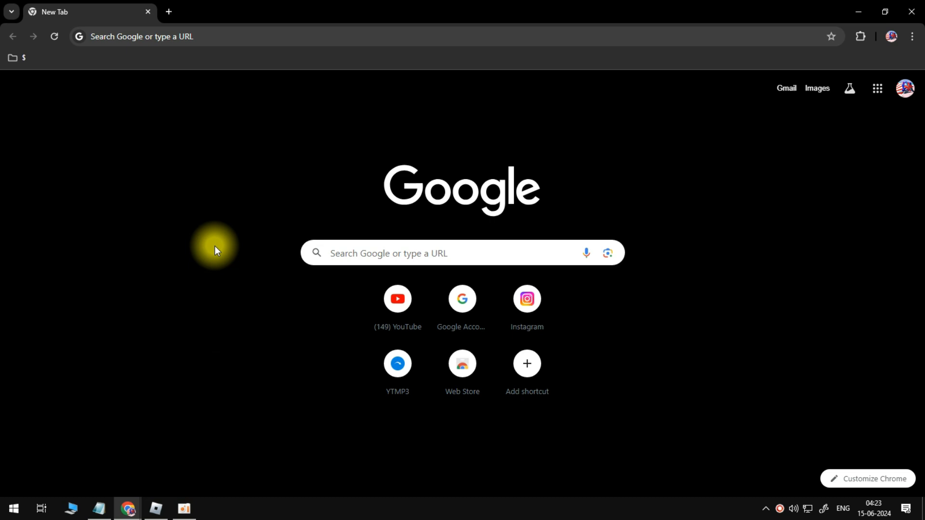
Search Google for 'ropro' and open the RoPro Chrome Web Store listing.
click(305, 11)
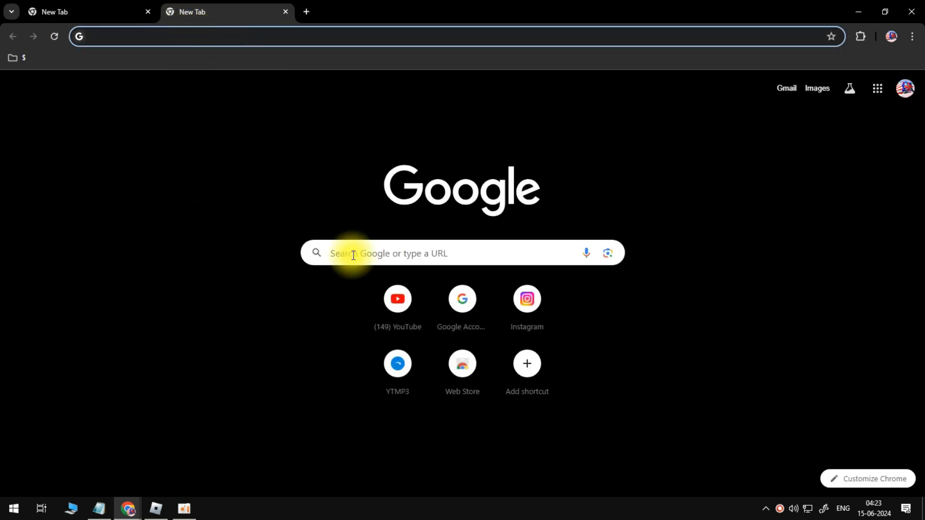
text(ropro)
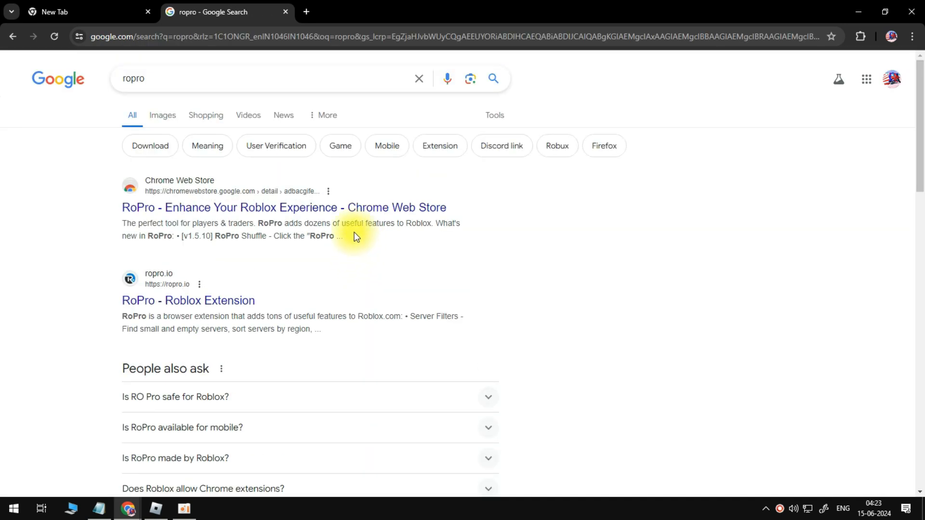
click(283, 207)
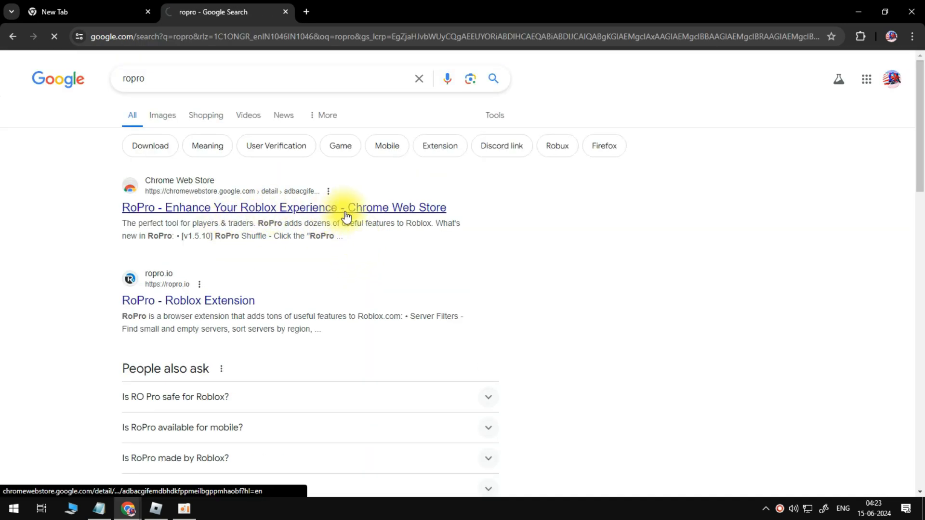
click(283, 207)
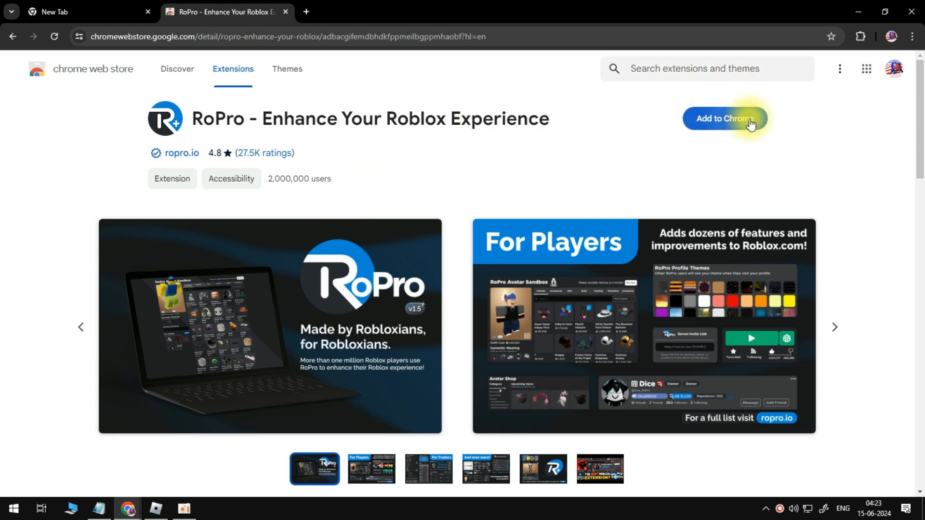
Add RoPro to Chrome and return to the Roblox home page tab.
click(725, 118)
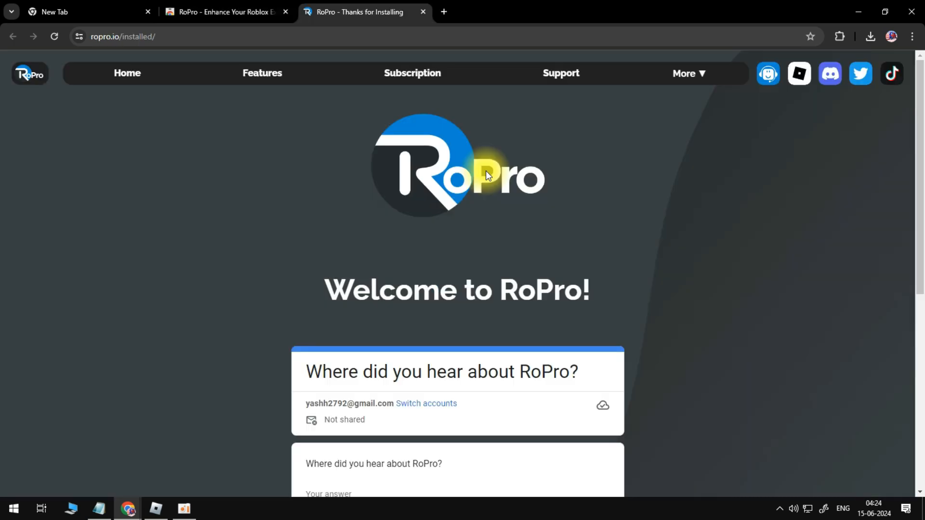
click(88, 12)
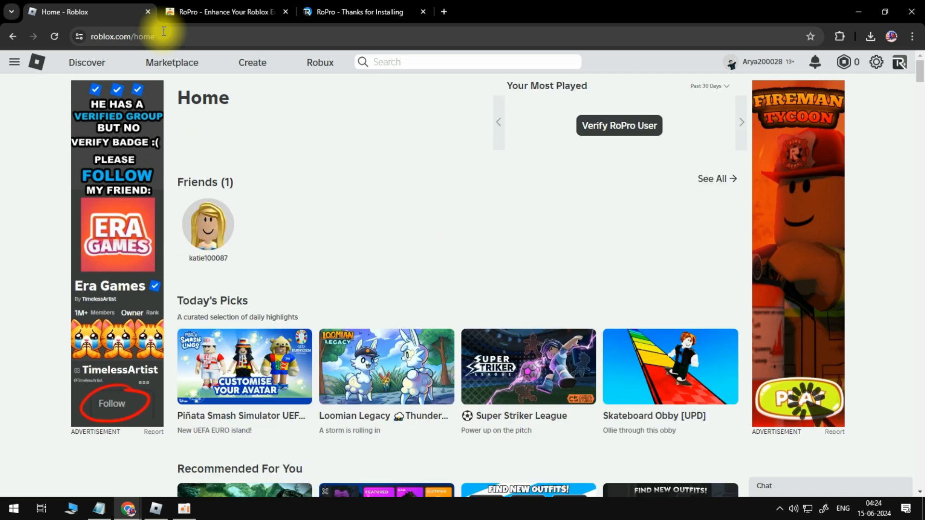
mouse_move(566, 121)
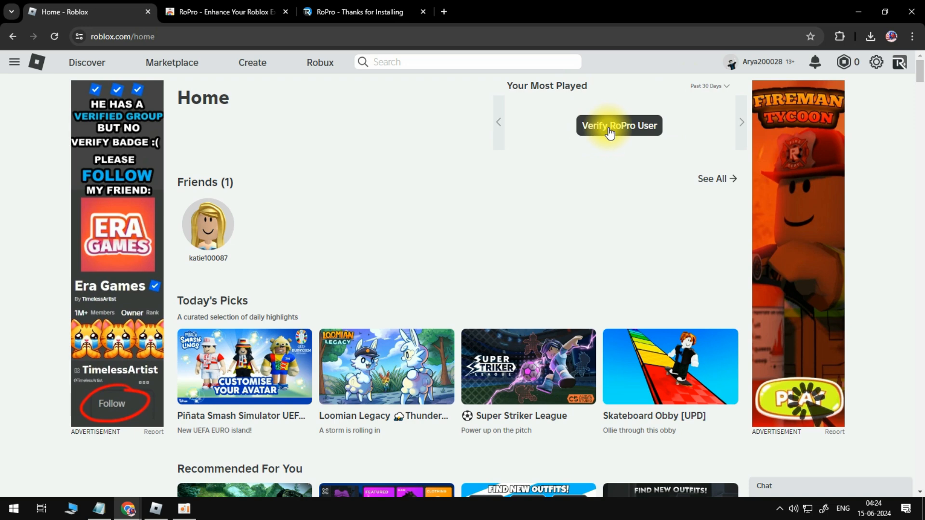
Open Verify RoPro User from Your Most Played to see the verification choices.
click(619, 125)
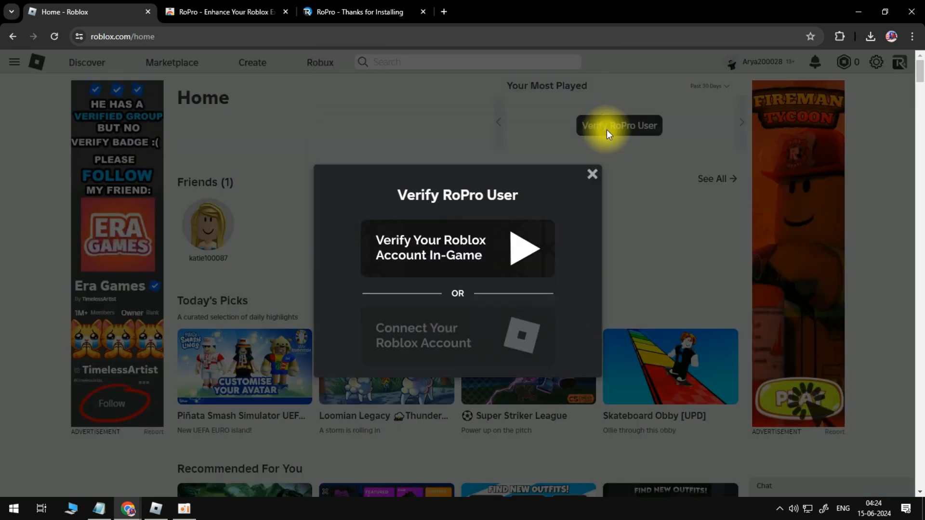
mouse_move(464, 328)
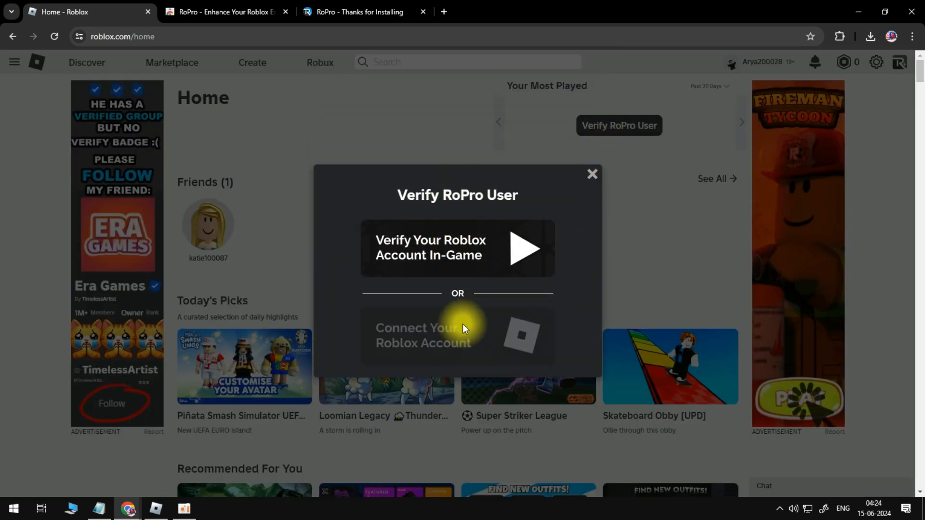
mouse_move(573, 269)
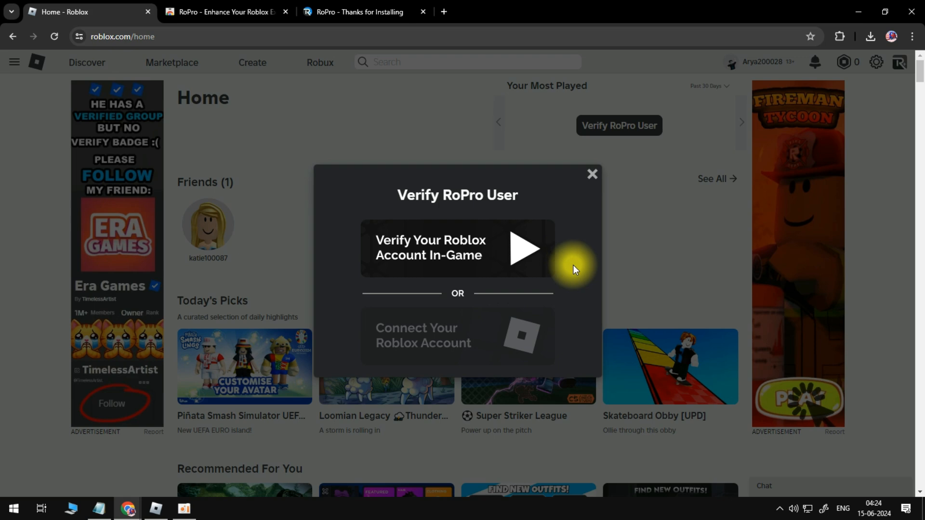
mouse_move(577, 258)
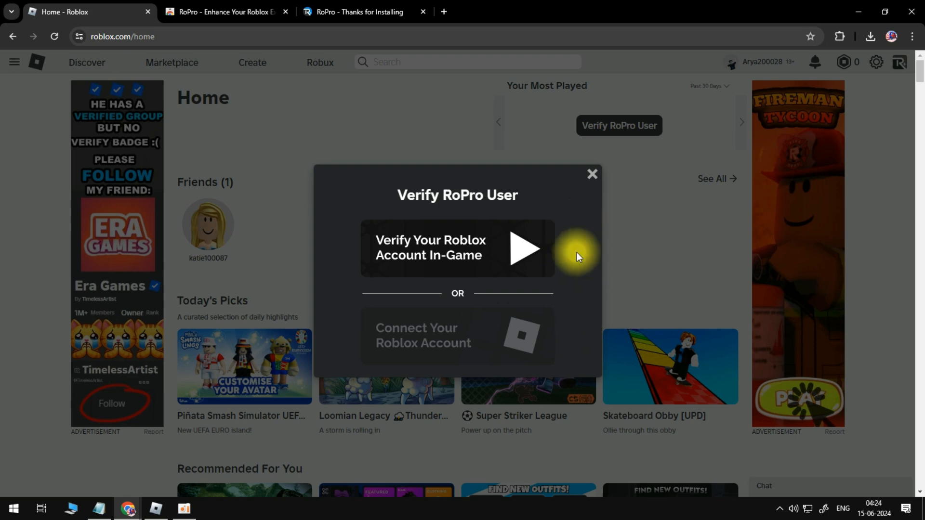
mouse_move(436, 249)
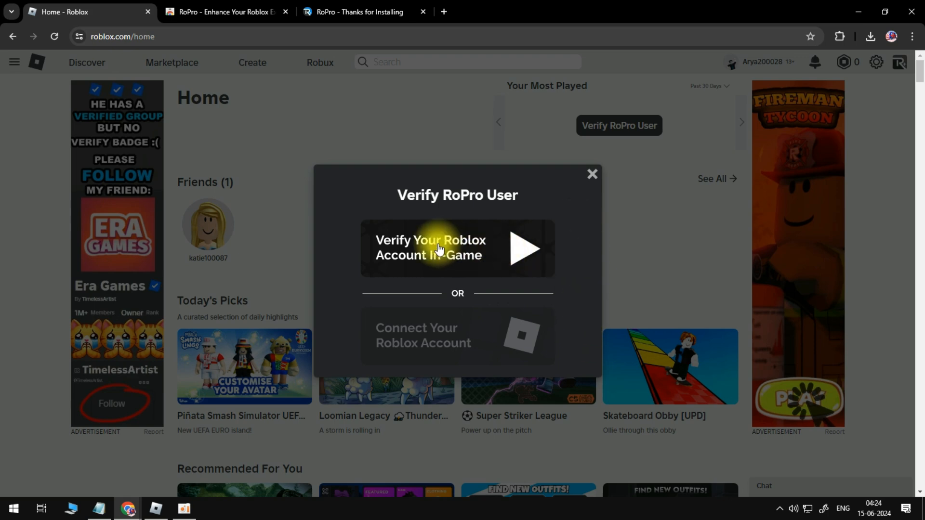
Choose Verify Your Roblox Account In-Game to reach the emoji code entry.
click(457, 249)
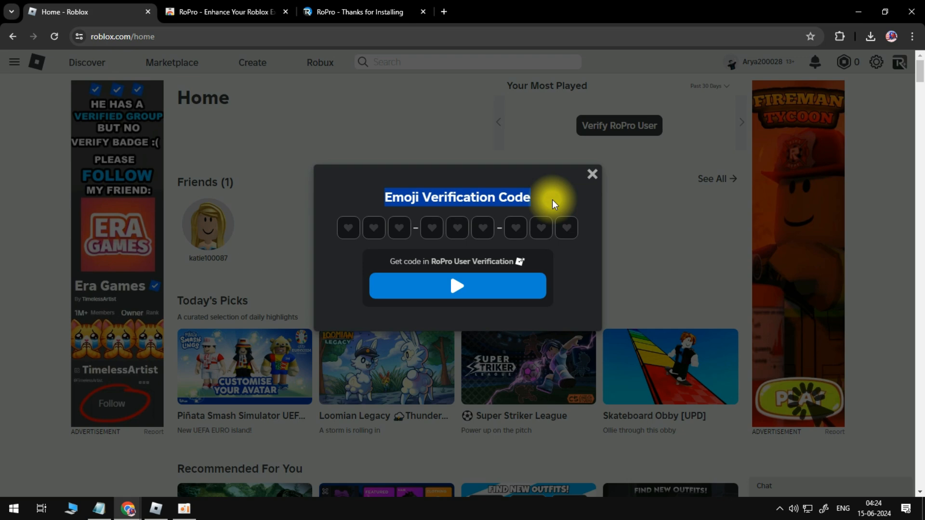
mouse_move(550, 210)
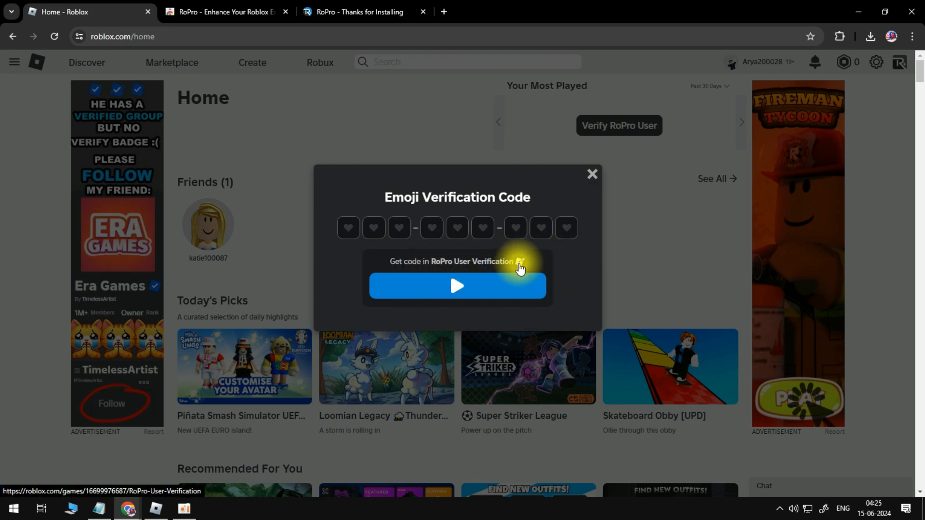
mouse_move(544, 274)
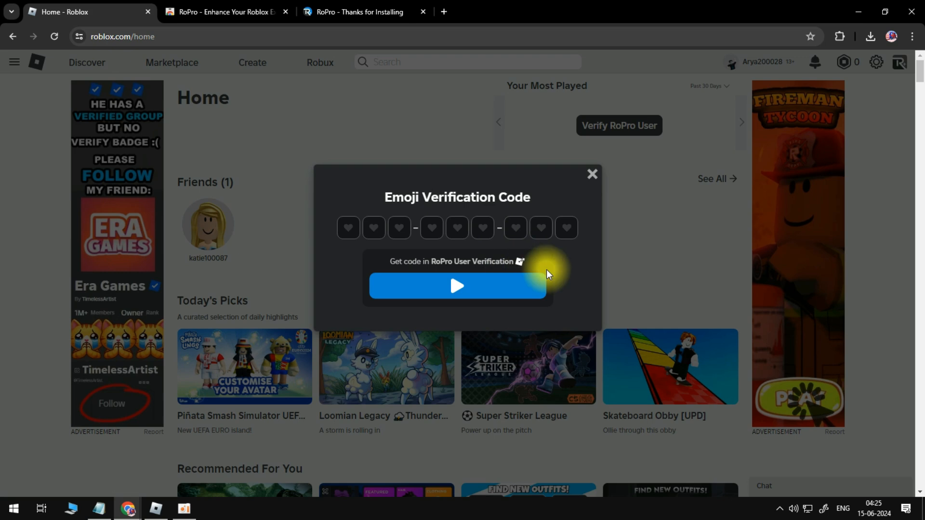
mouse_move(521, 266)
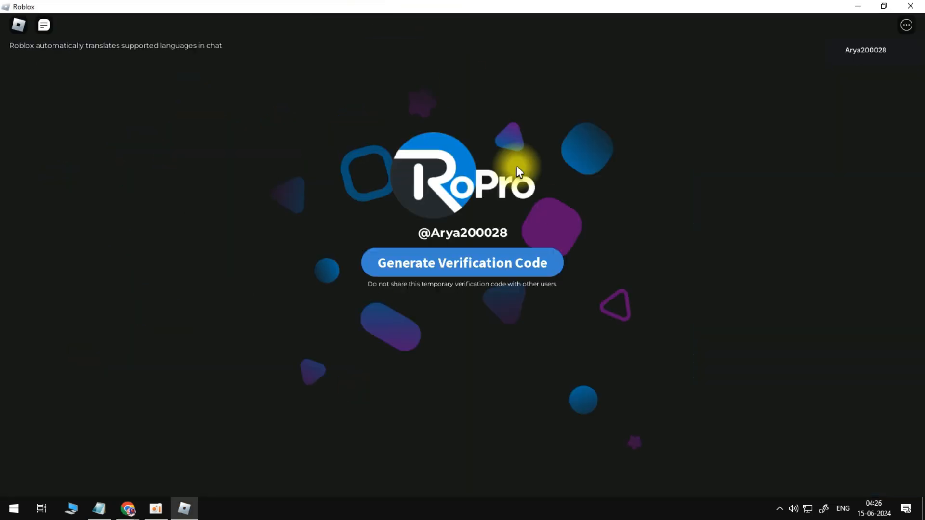
mouse_move(626, 214)
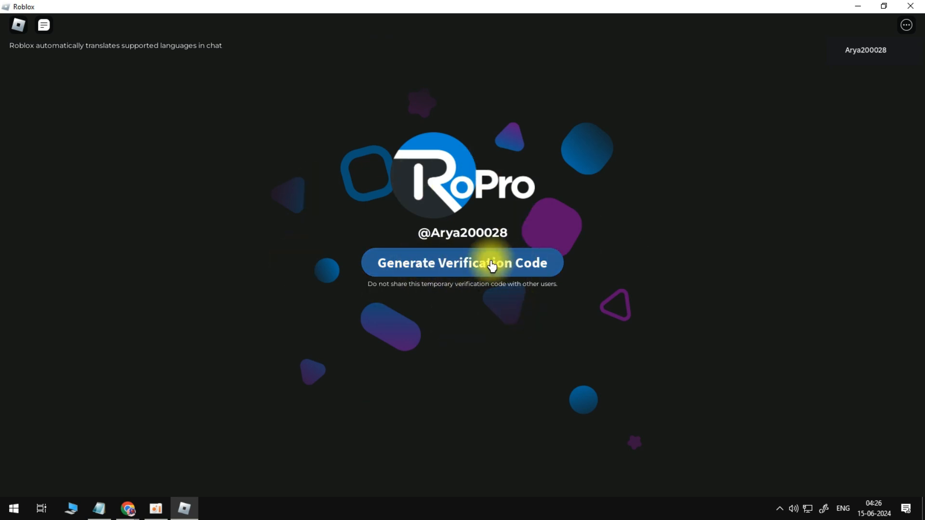
Generate the temporary emoji verification code in the RoPro User Verification game.
click(462, 262)
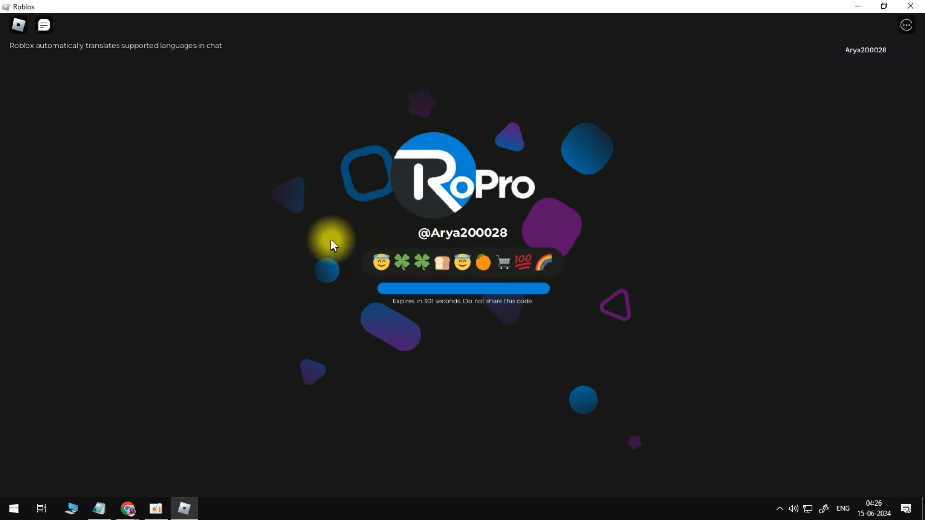
mouse_move(368, 312)
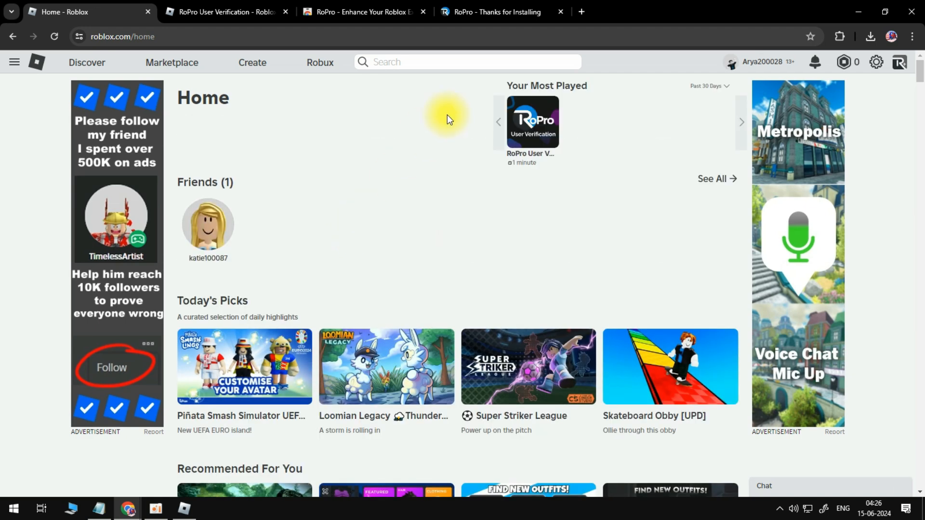
mouse_move(539, 175)
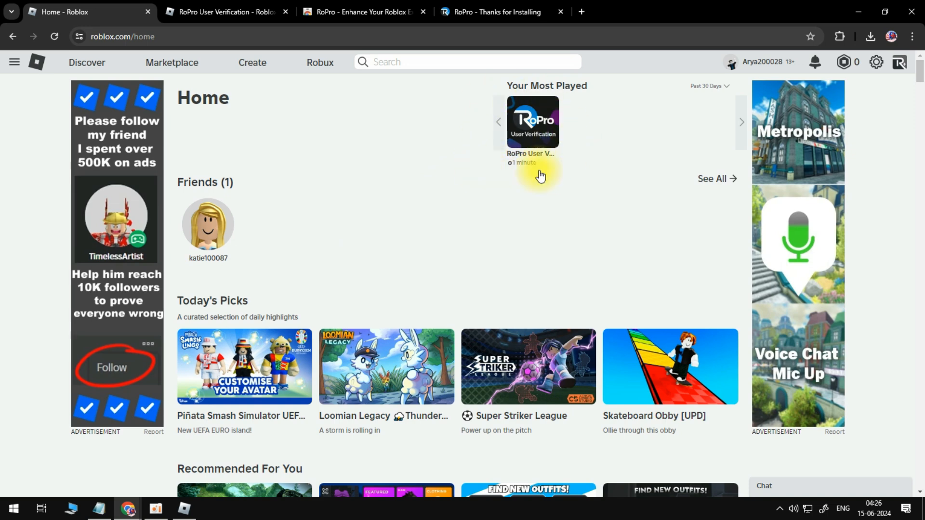